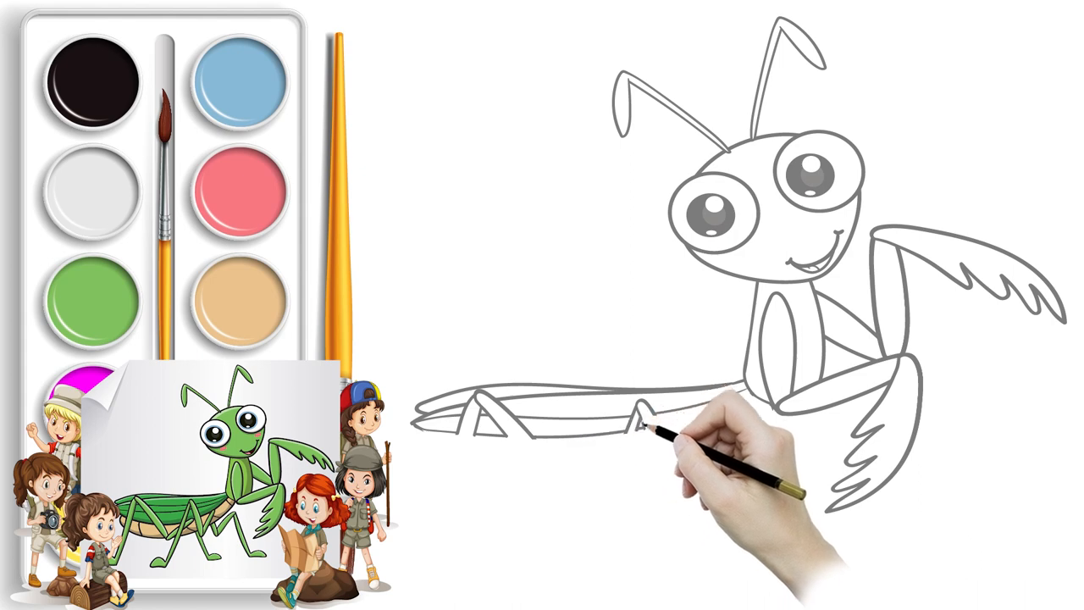
mouse_move(762, 441)
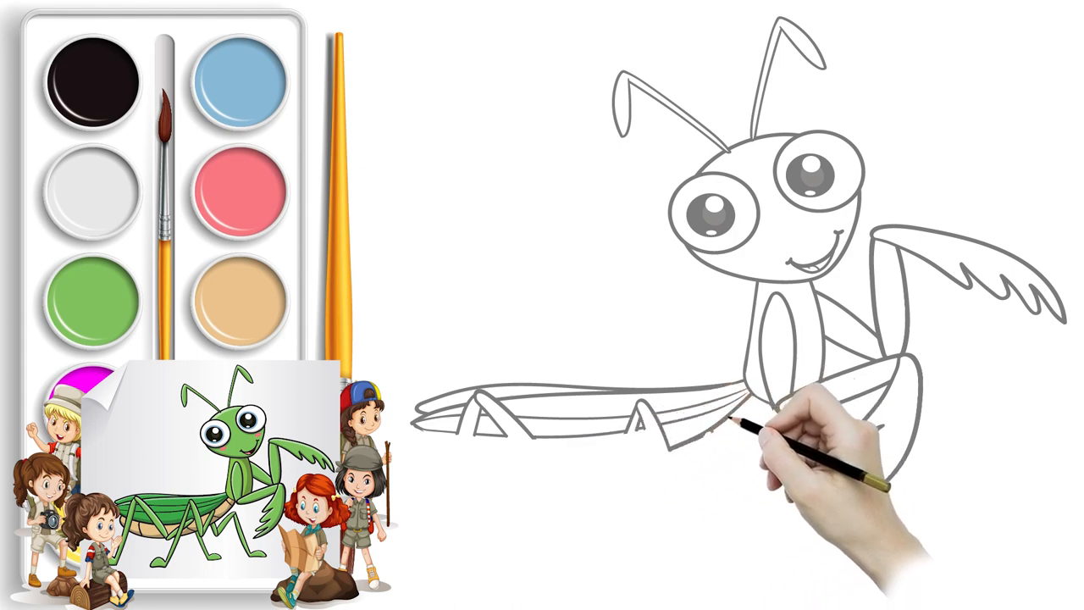